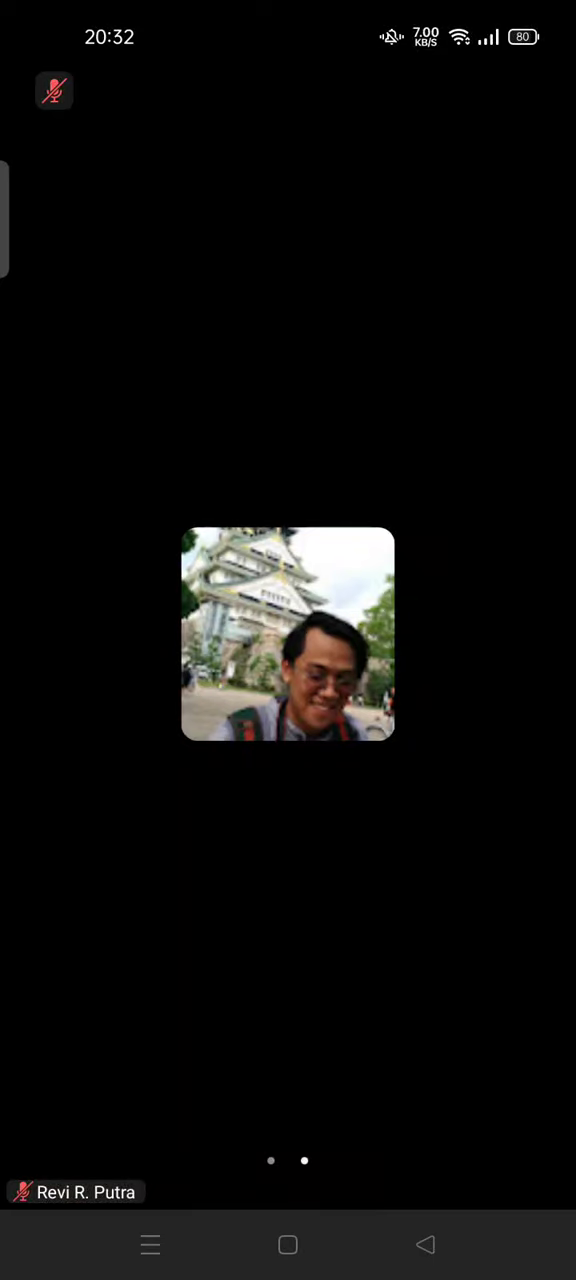
Tap the meeting video to reveal the top bar and bottom toolbar
click(288, 640)
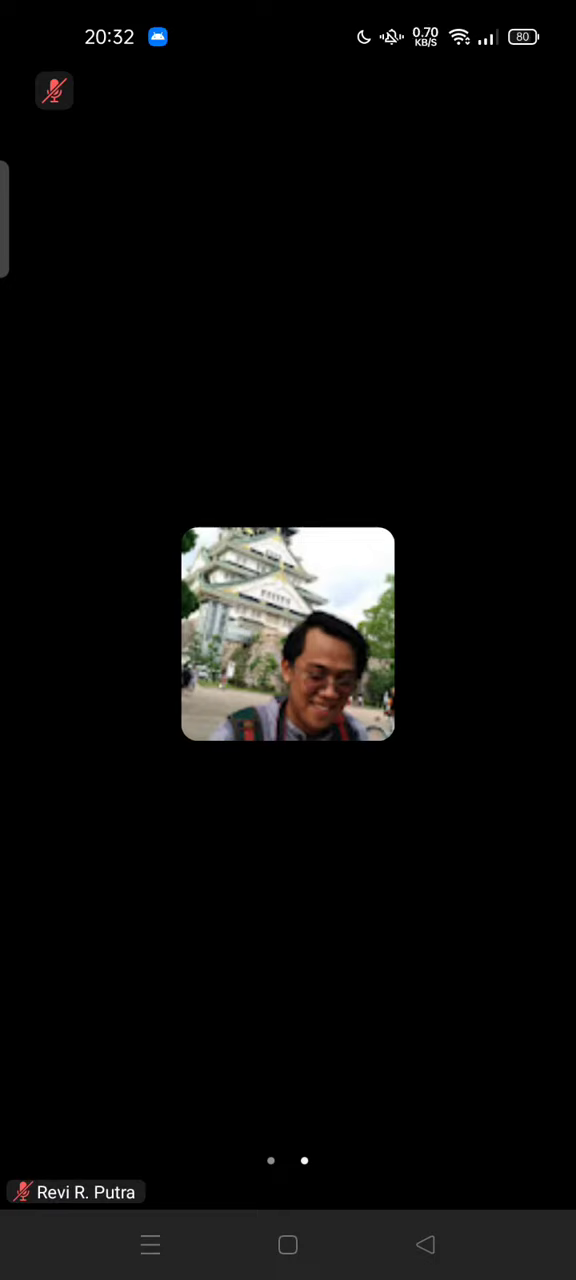
click(288, 640)
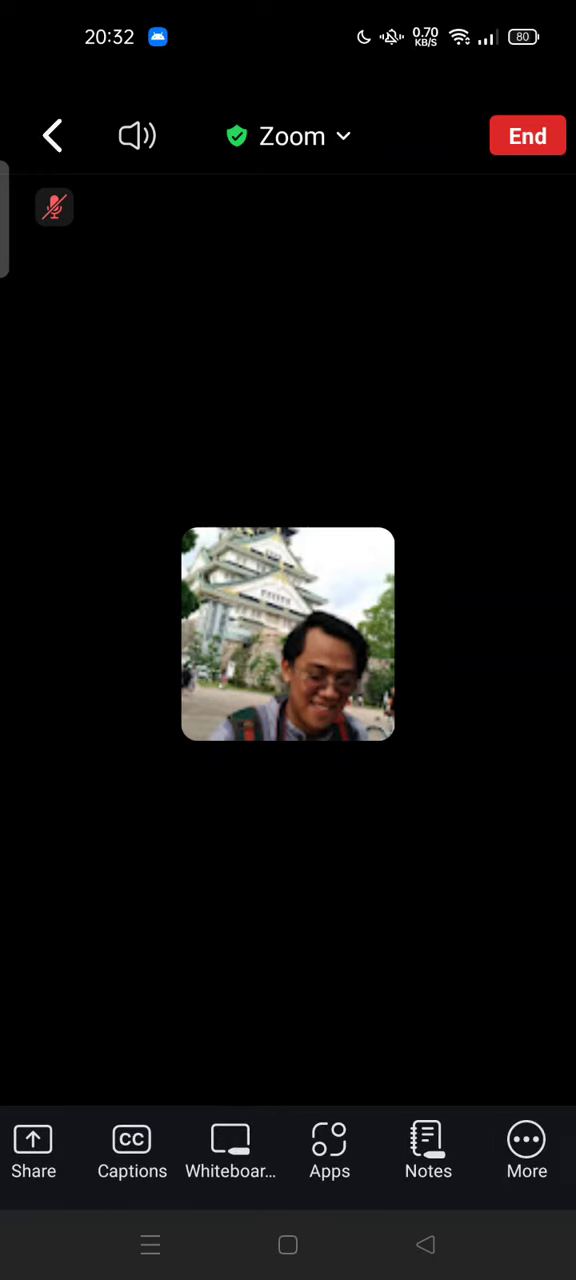
Launch the Virtual Backgrounds app on the Nature tab and show its Previous/None/Blur choices
click(329, 1152)
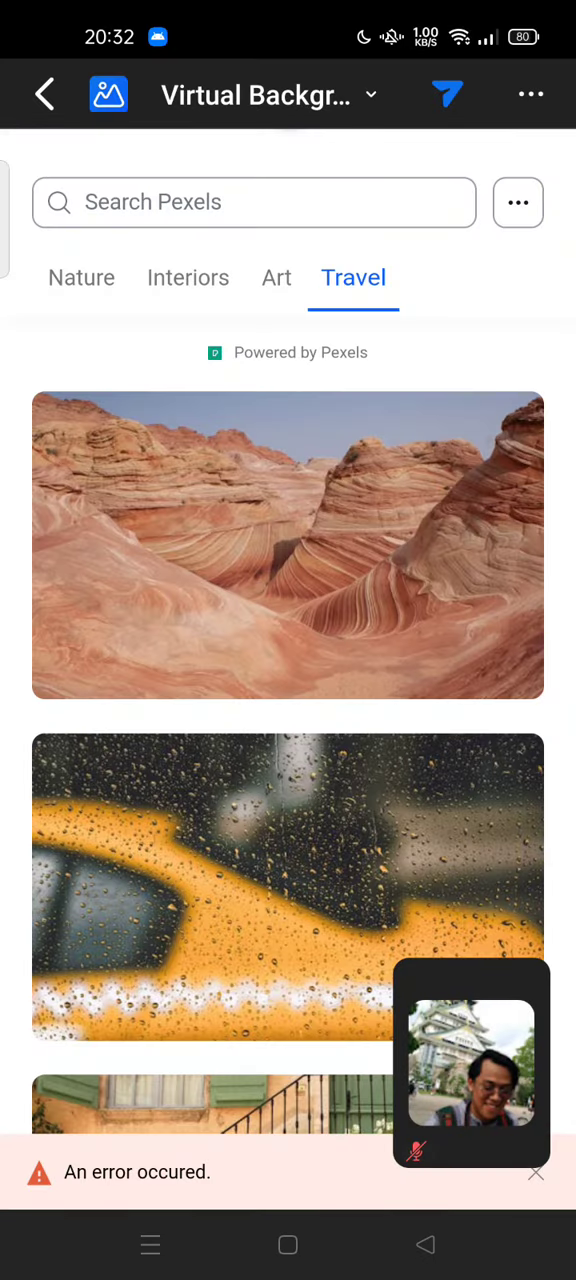
click(81, 277)
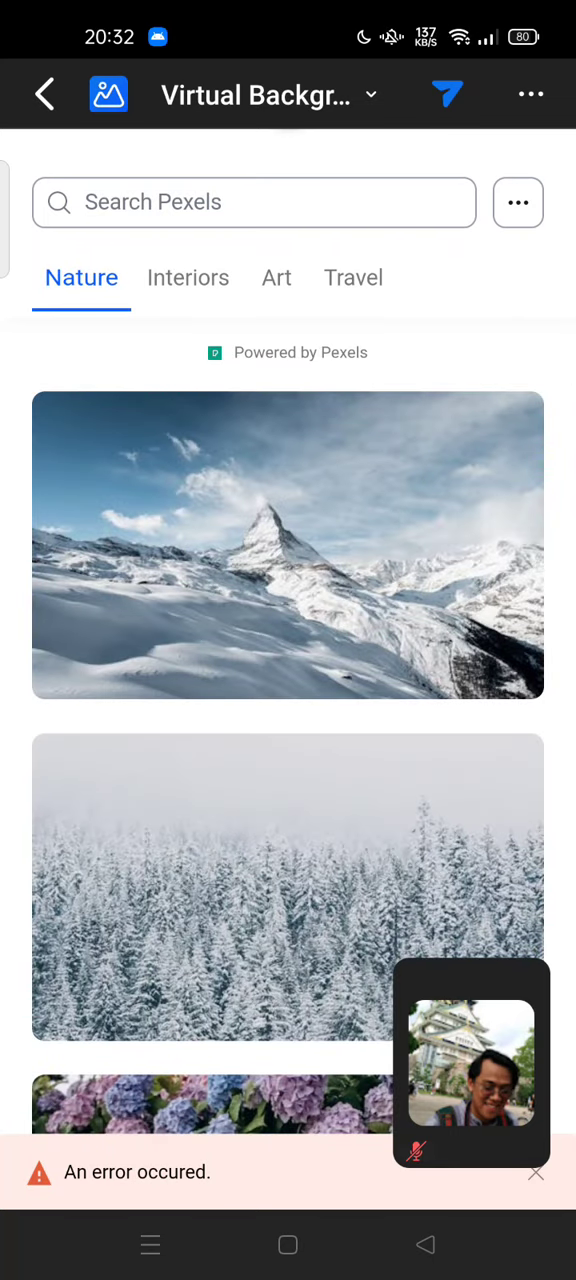
click(518, 202)
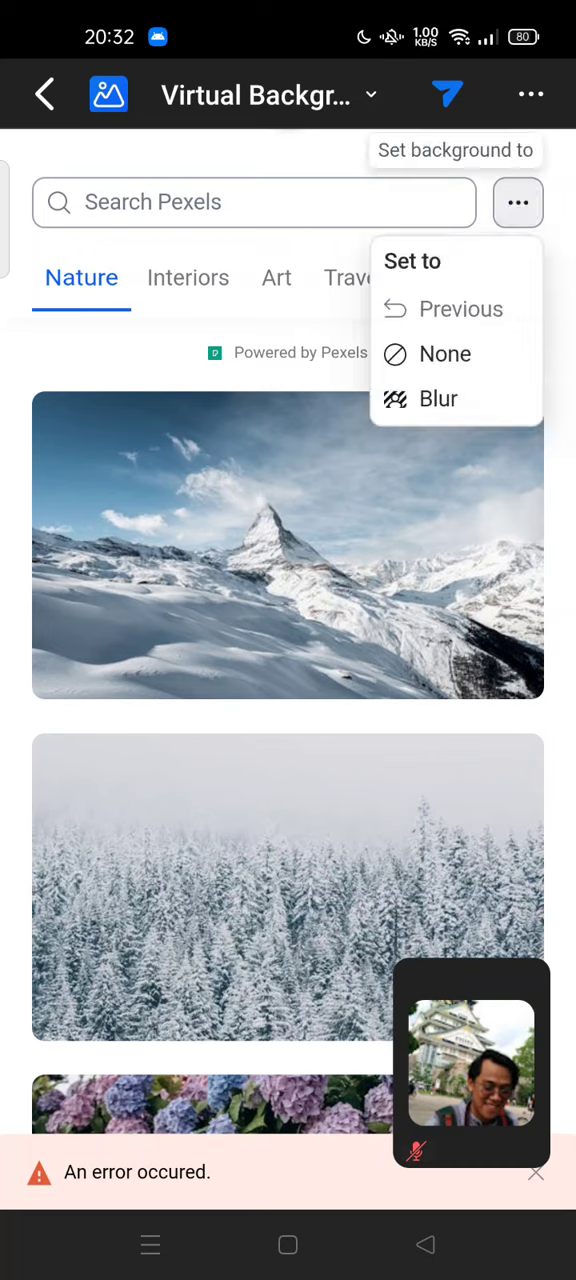
click(438, 398)
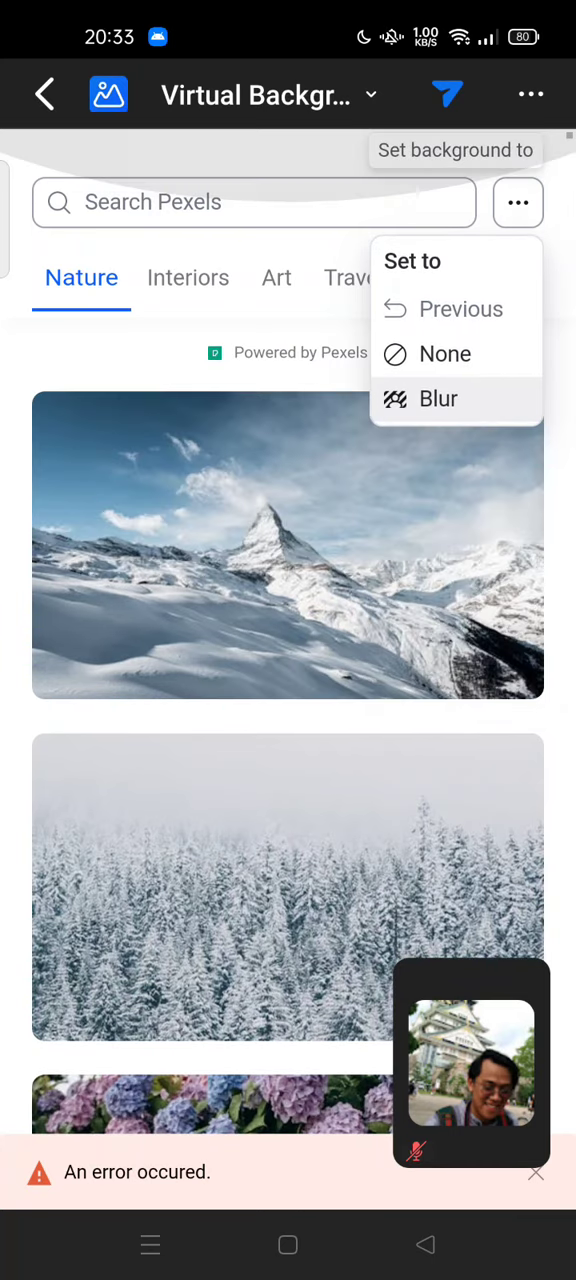
Choose Blur in the Set to menu
click(277, 277)
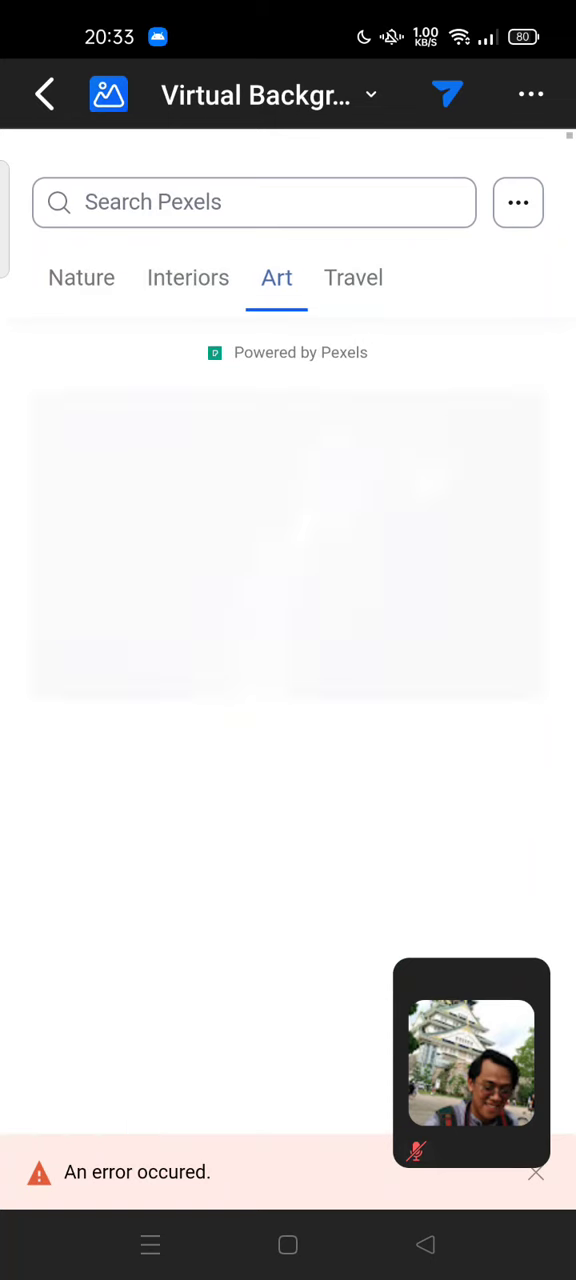
Switch to the Travel category and scroll through its landscape and city images
click(353, 277)
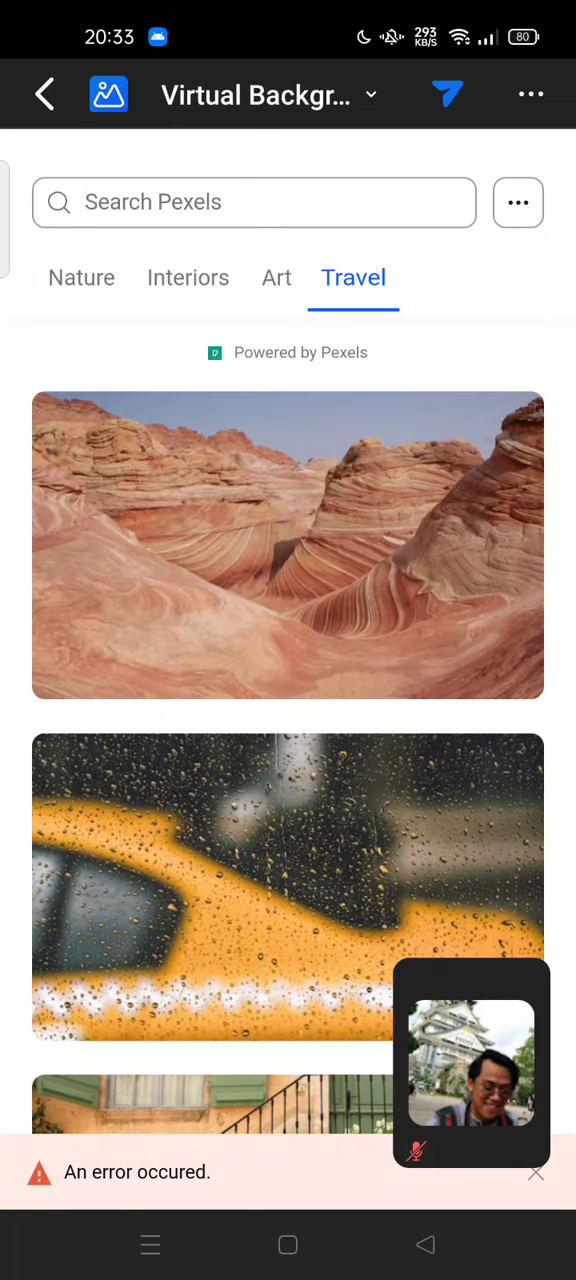
scroll(down, 3)
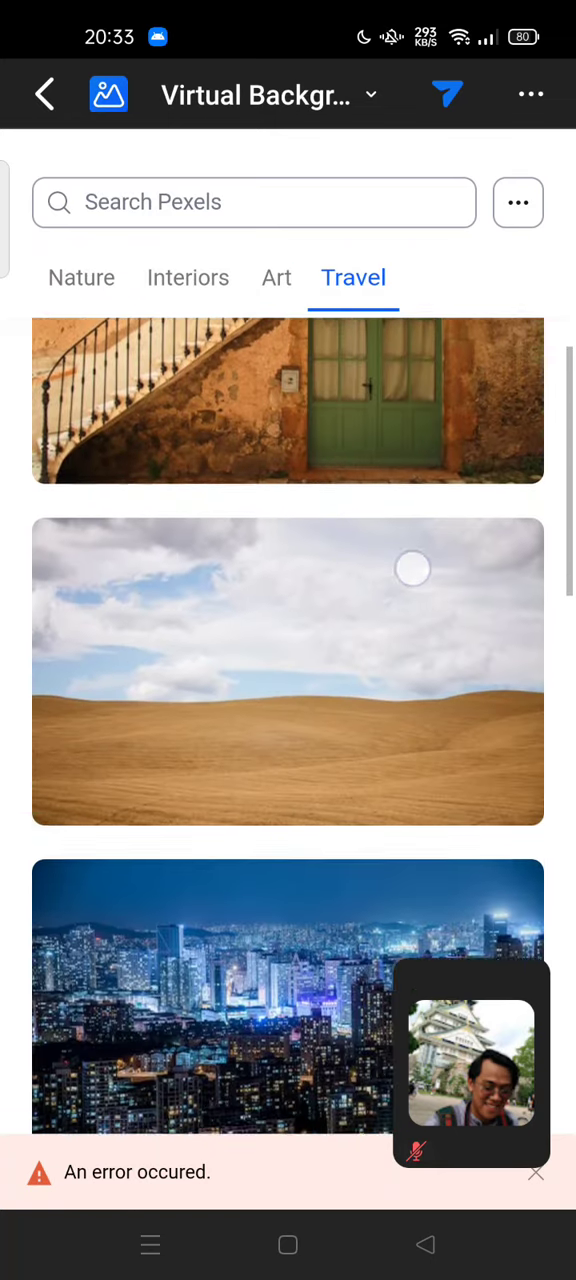
scroll(down, 3)
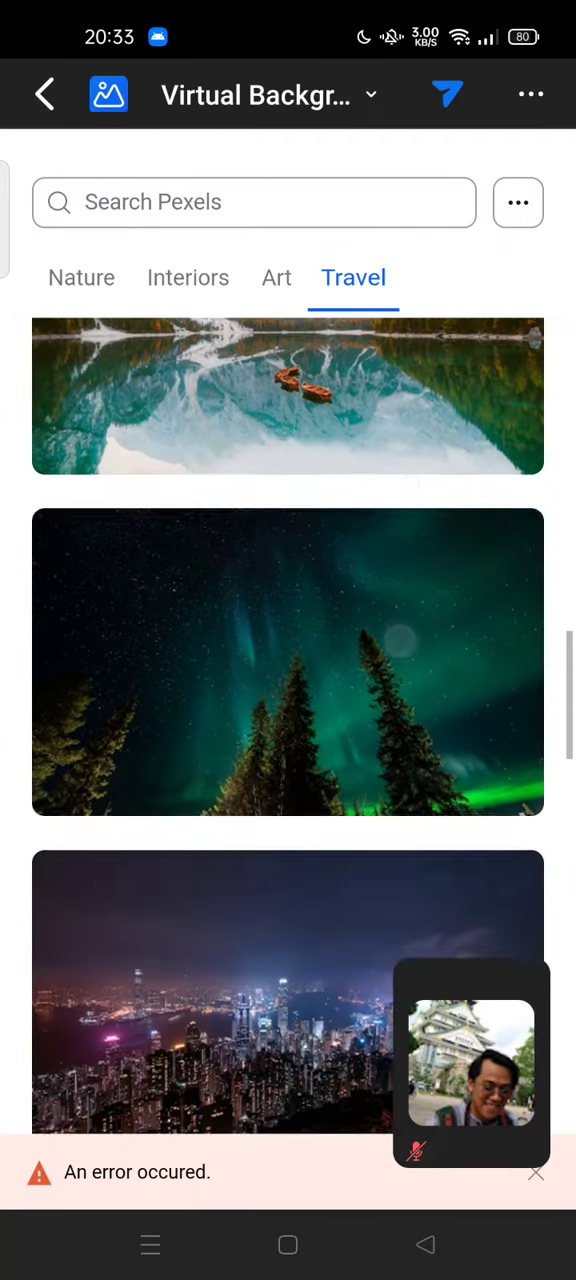
scroll(down, 3)
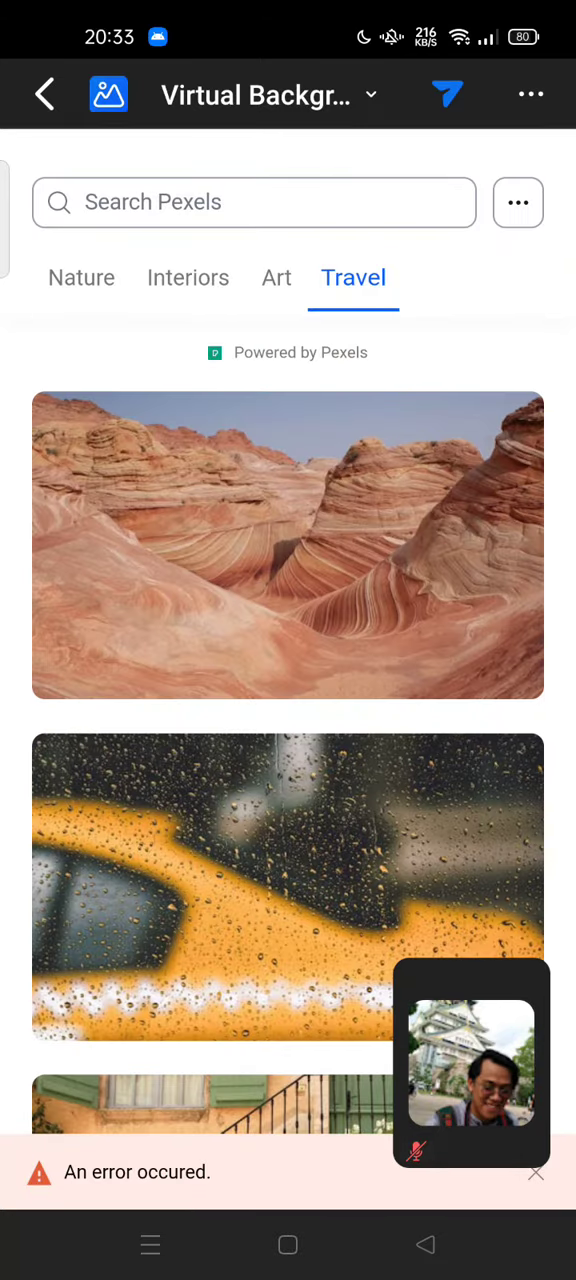